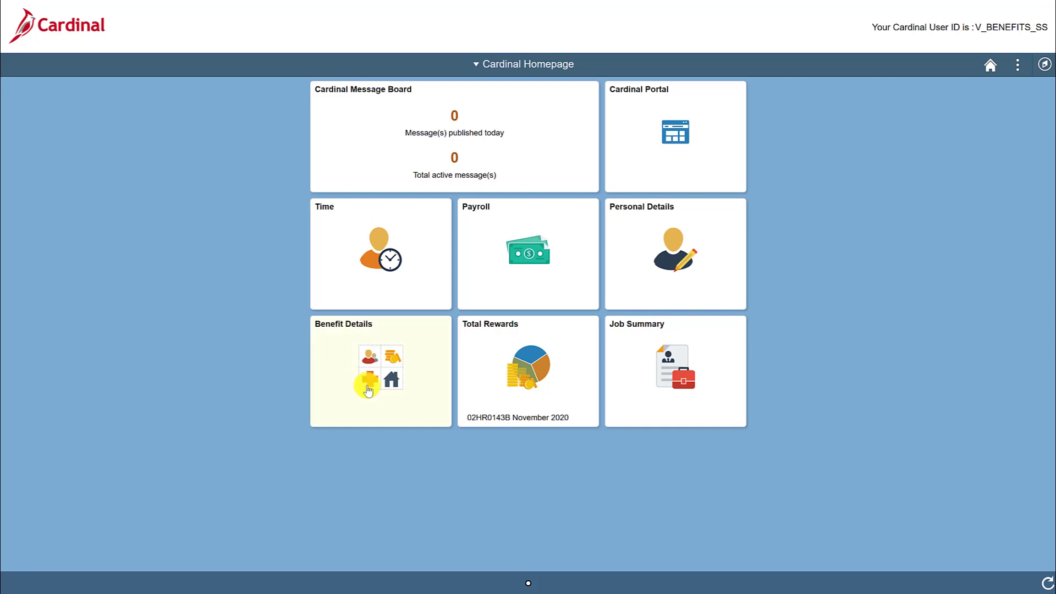
- Open the Benefit Details tile to view current coverage types, plans and participation levels
click(380, 372)
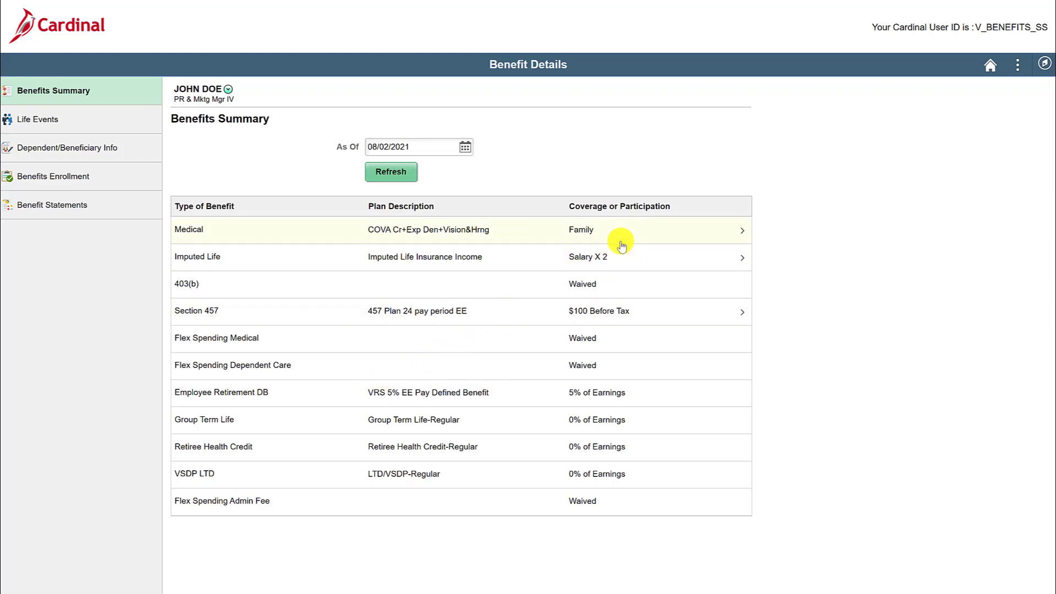
click(619, 230)
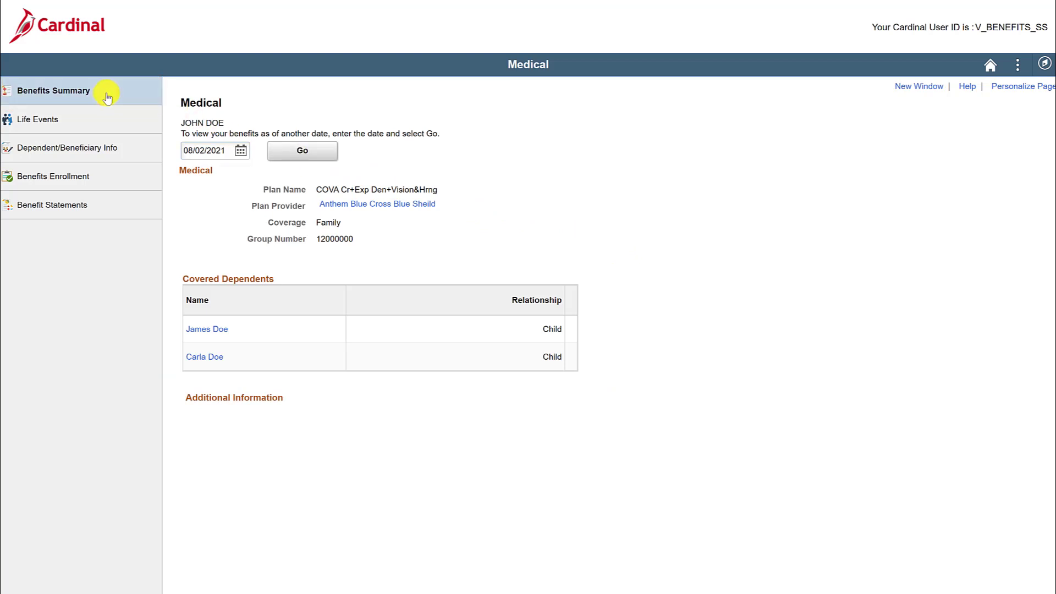
click(54, 90)
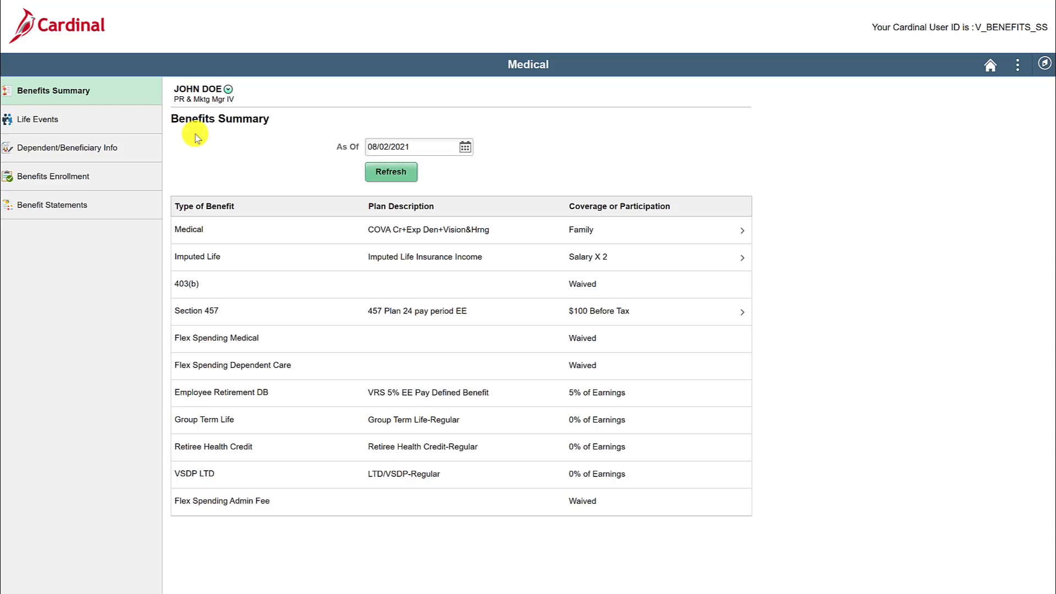
- Switch to Life Events, listing marriage, newborn, adoption and divorce as qualifying events
click(39, 119)
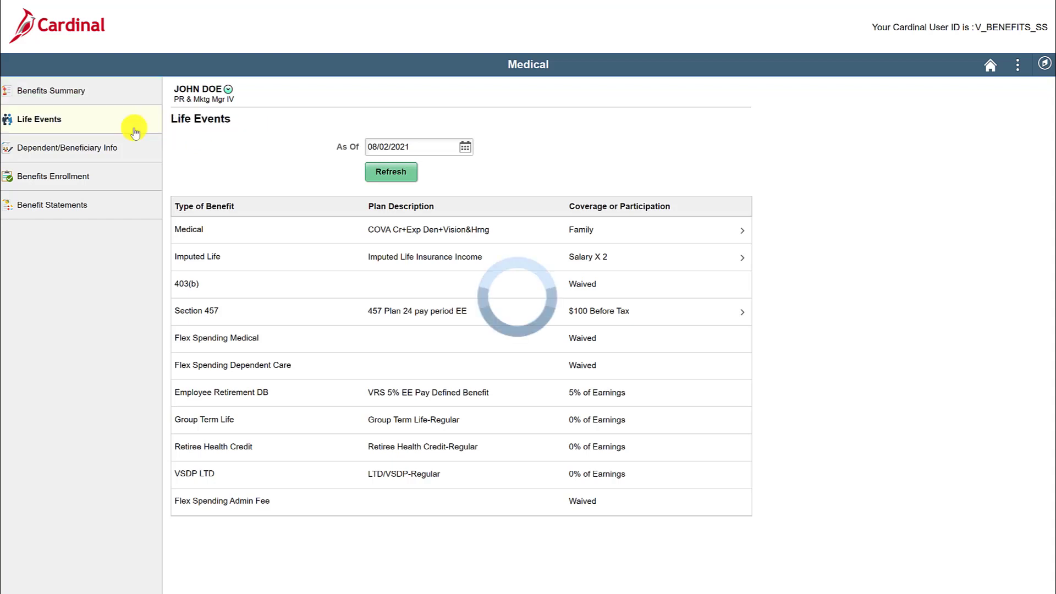
click(38, 119)
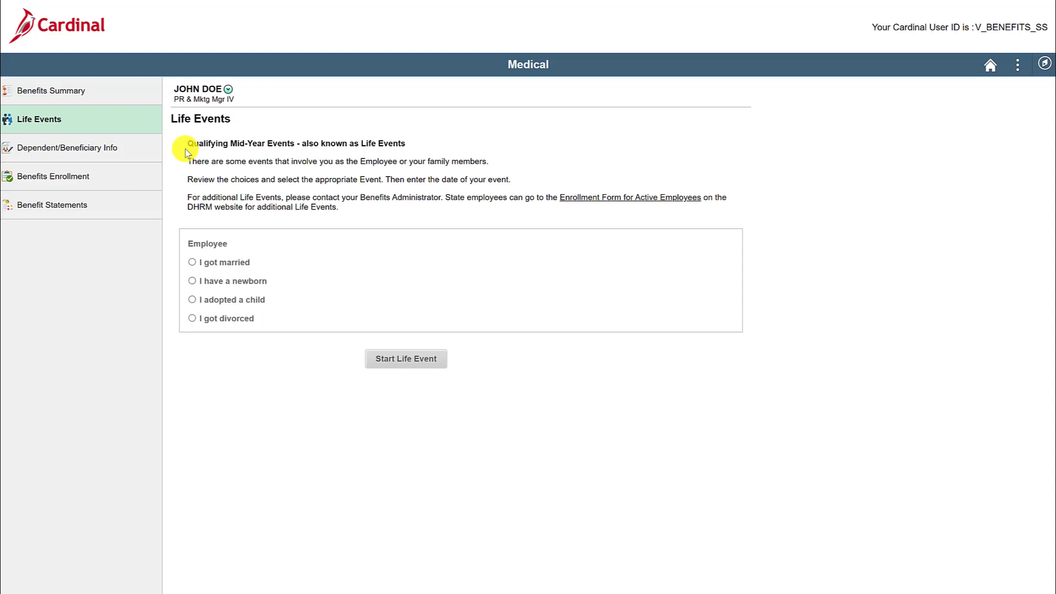
click(66, 147)
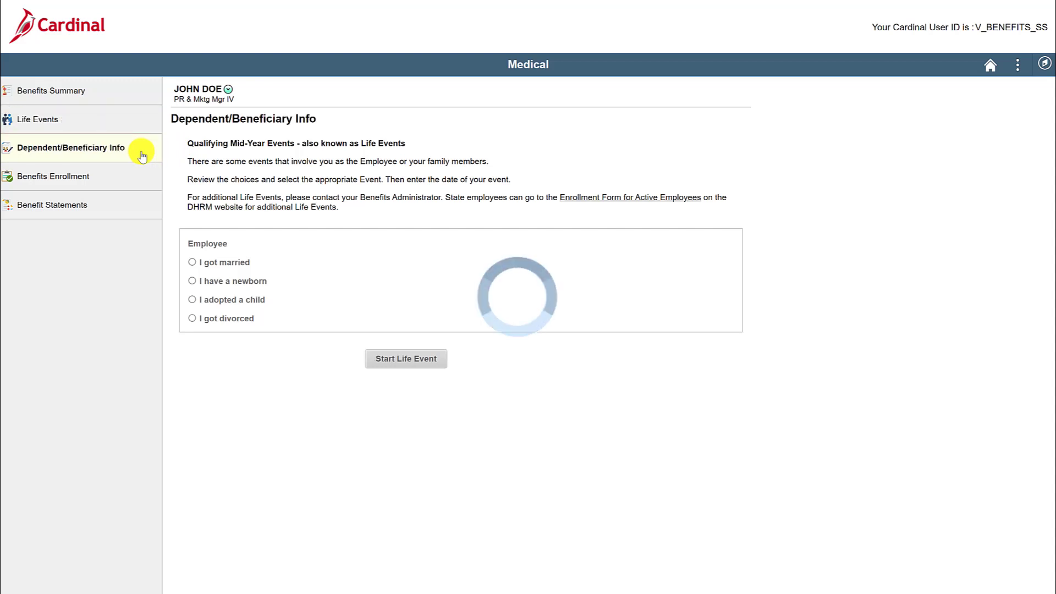
click(71, 147)
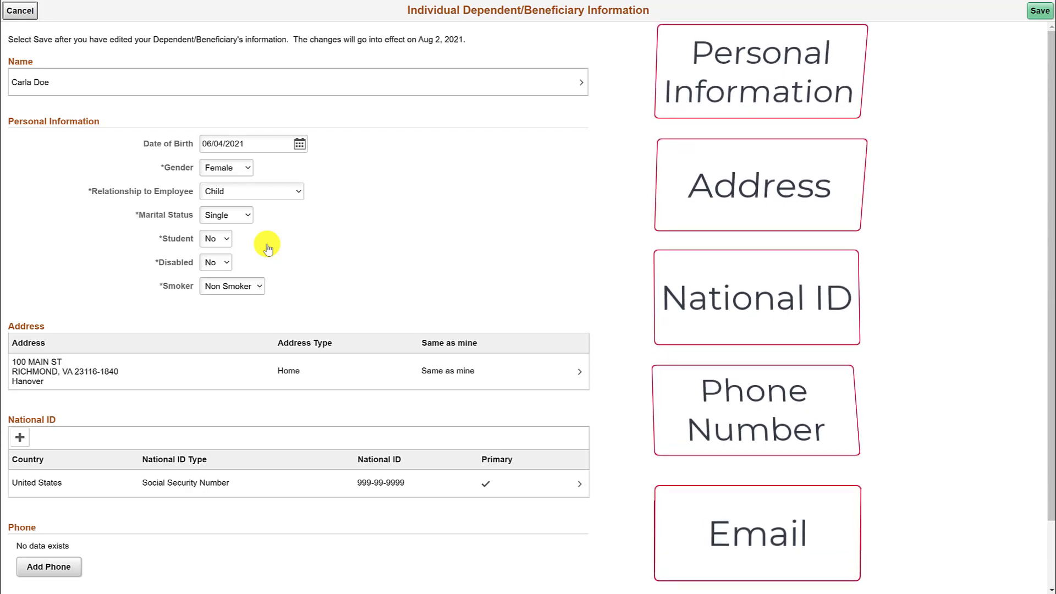
mouse_move(304, 318)
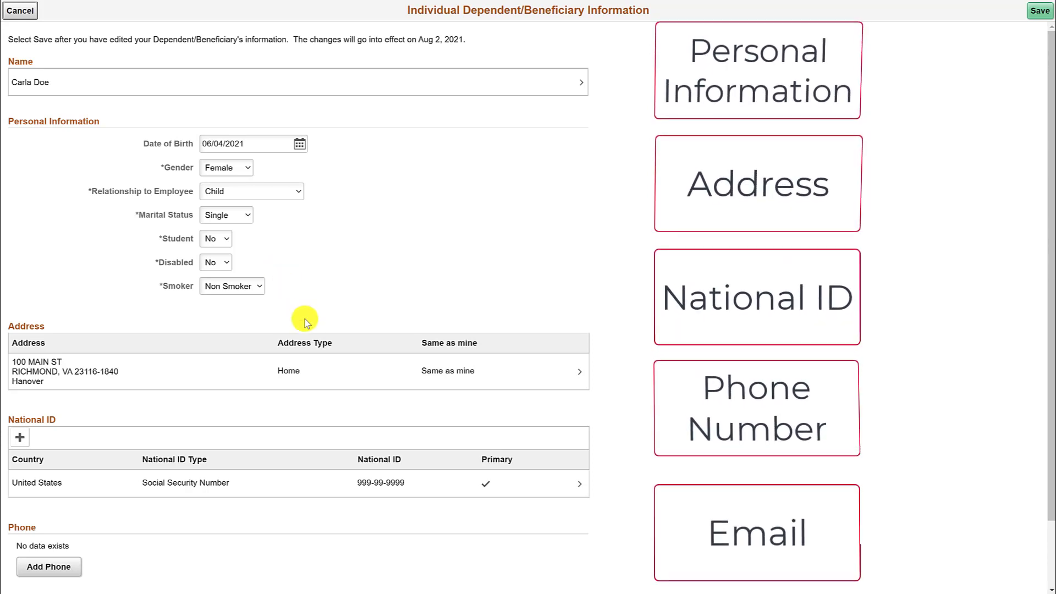
- Open the dependent's Address details and toggle Same as mine to No, then back to Yes
click(300, 371)
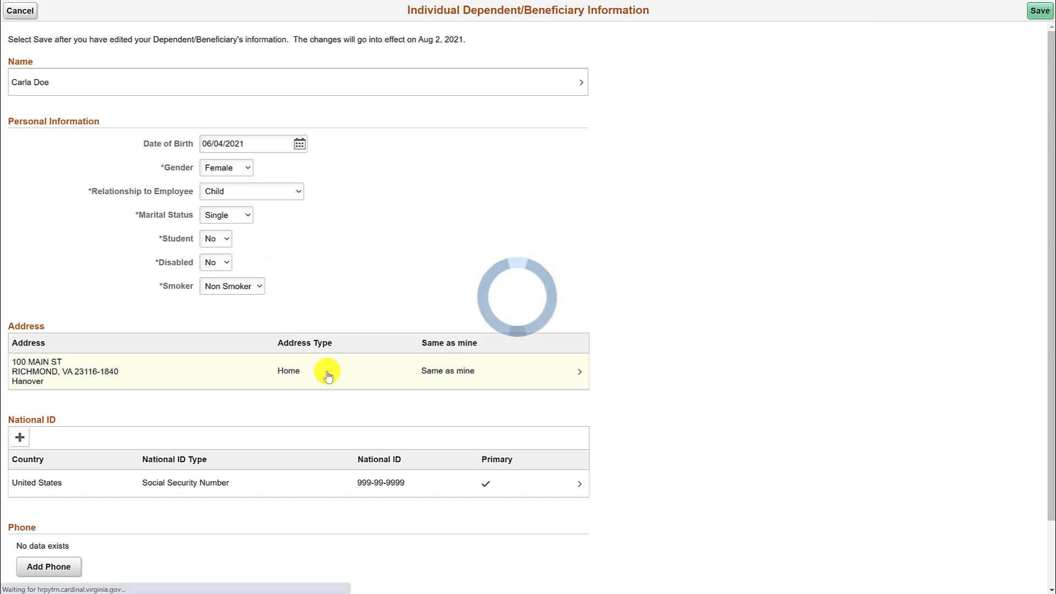
click(326, 370)
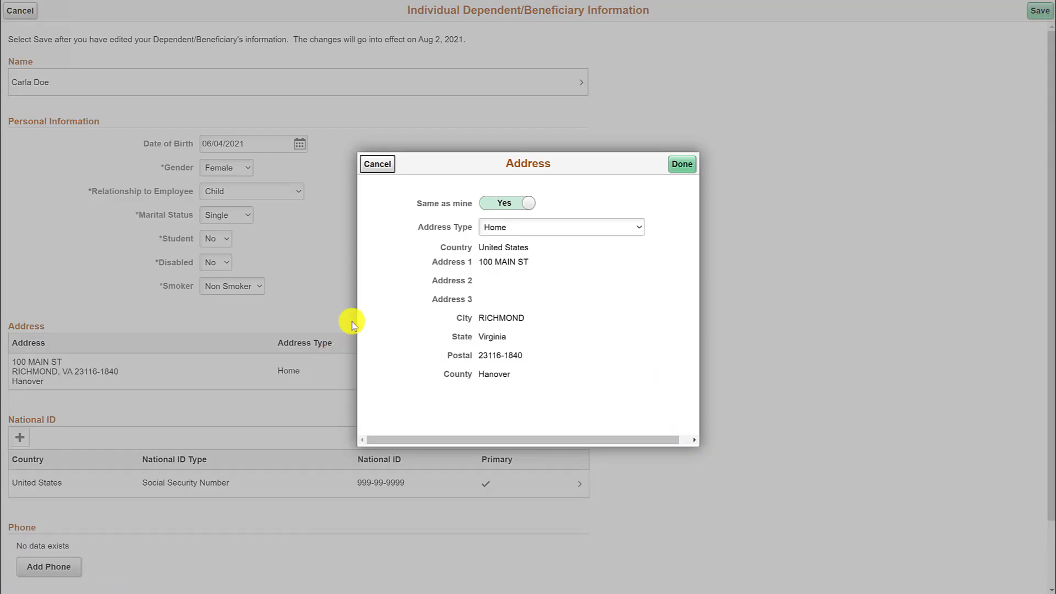
click(506, 203)
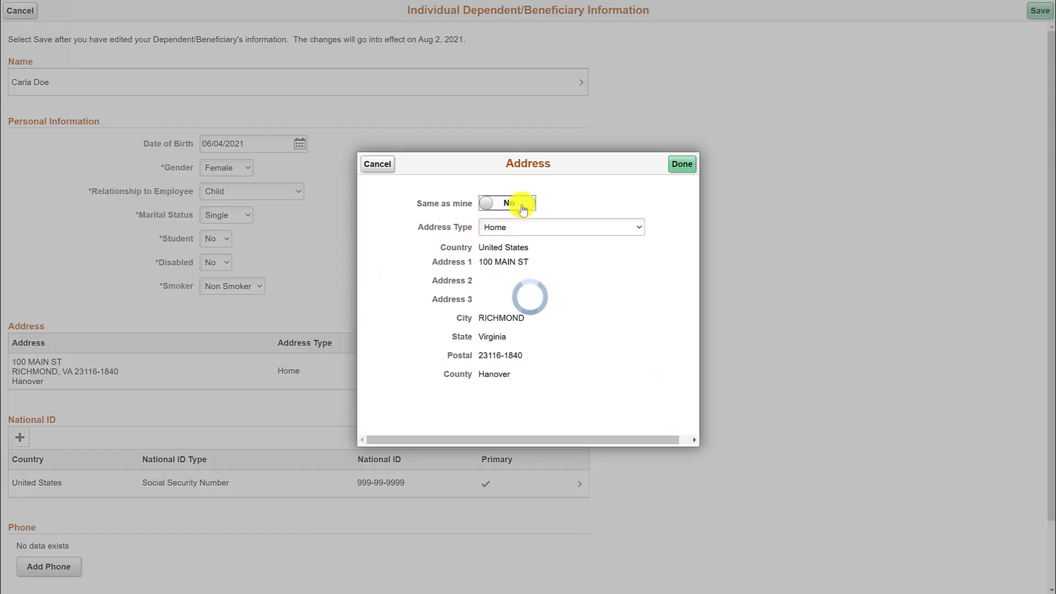
click(498, 204)
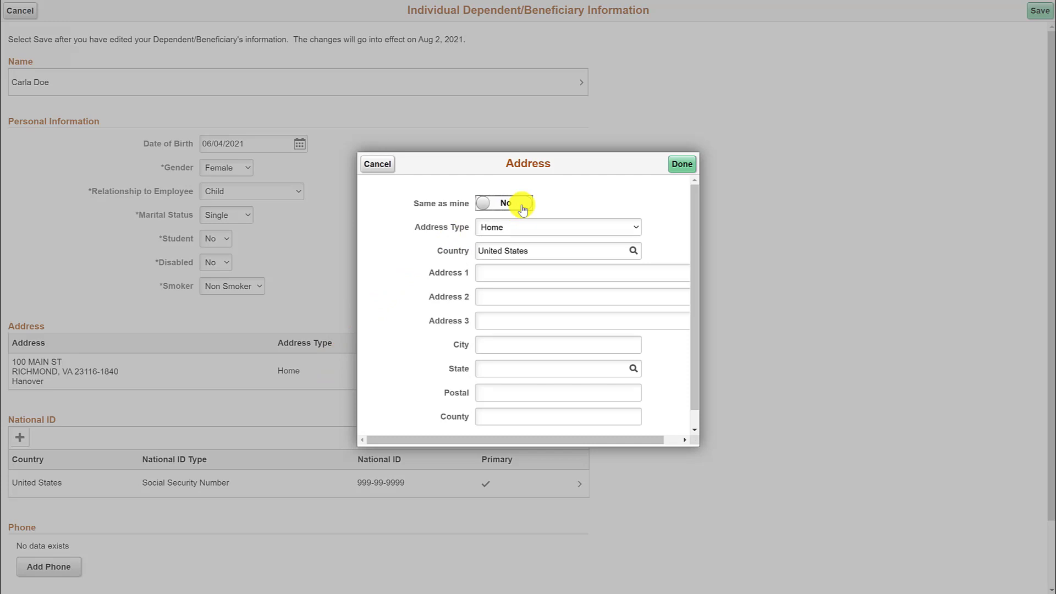
click(502, 203)
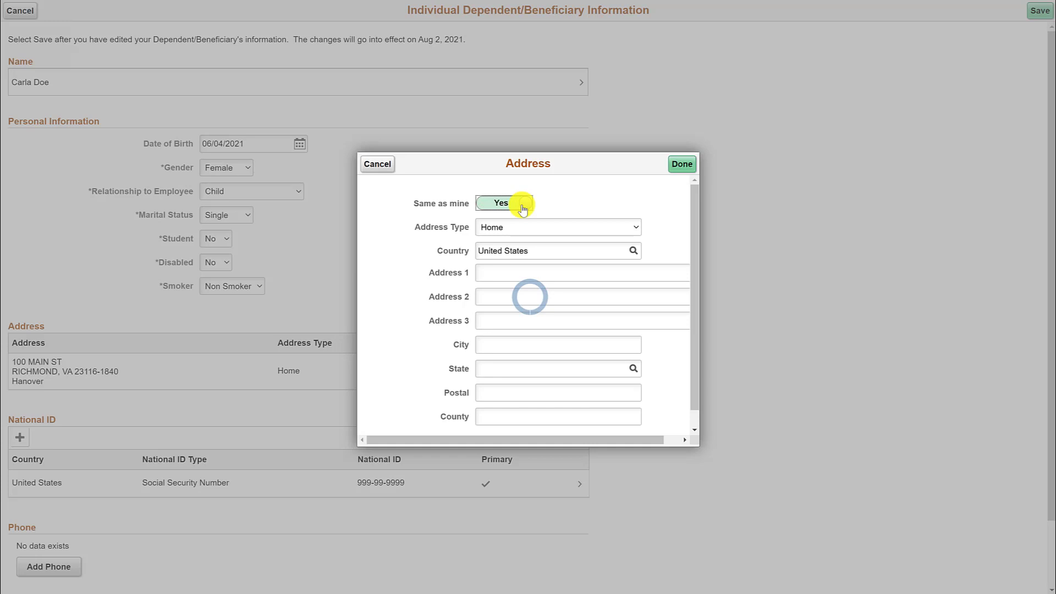
click(501, 203)
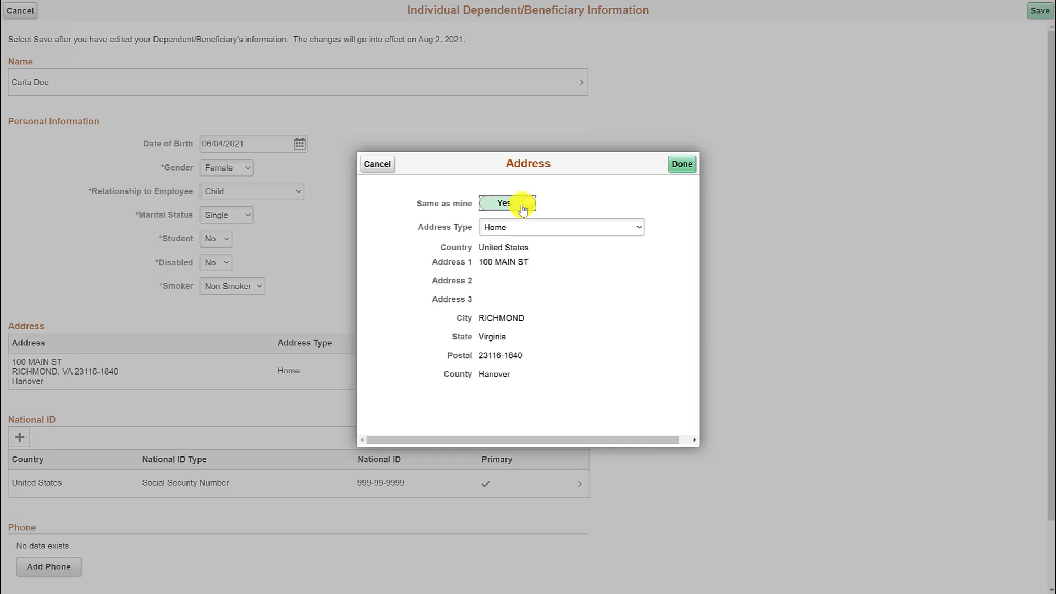
click(507, 204)
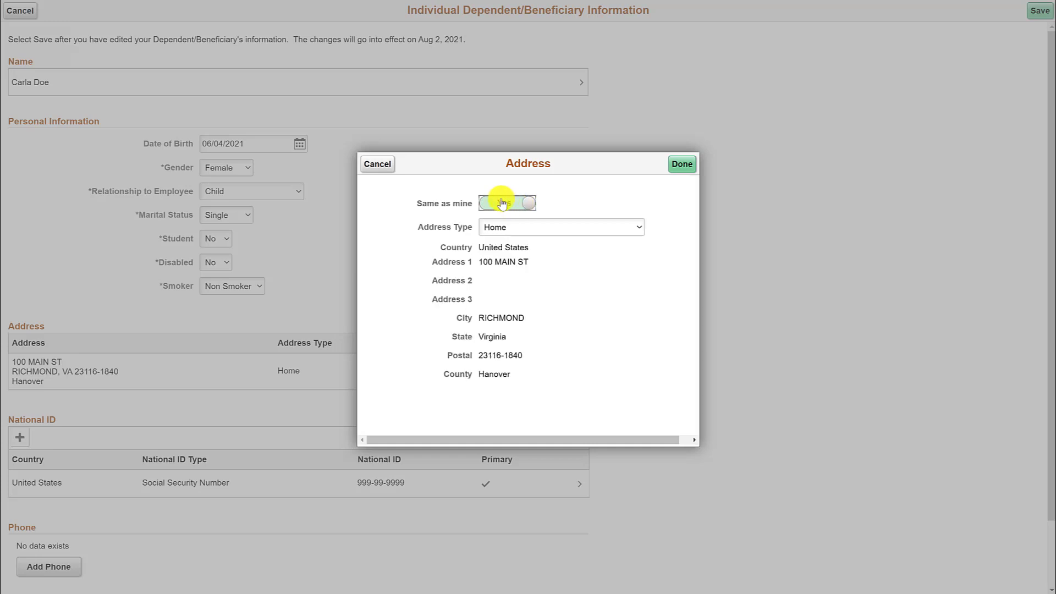
click(504, 203)
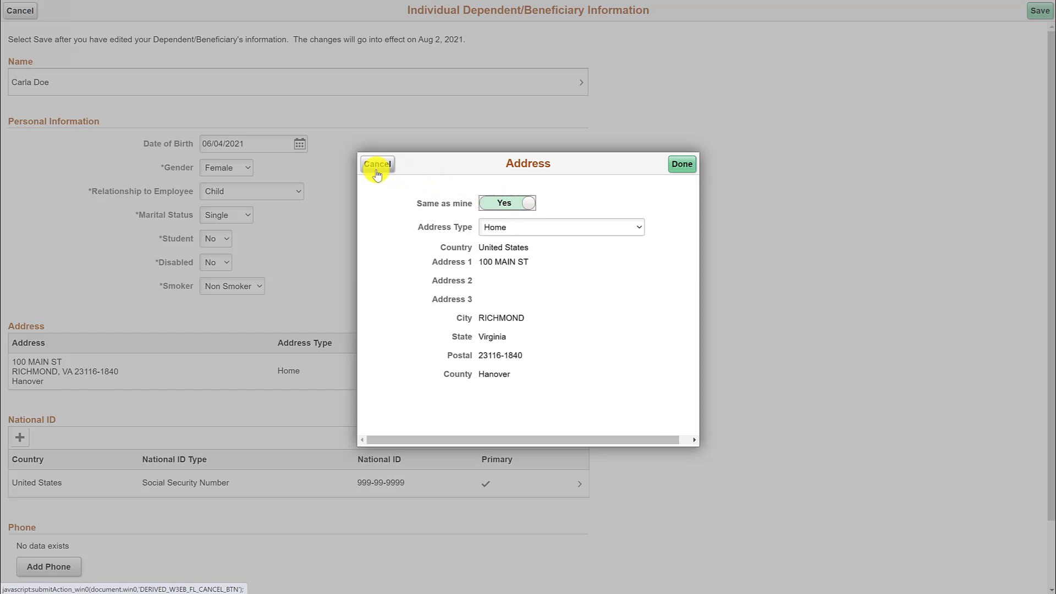
- Close the address and add a preferred Home phone 555/555-5555, same as mine
click(376, 164)
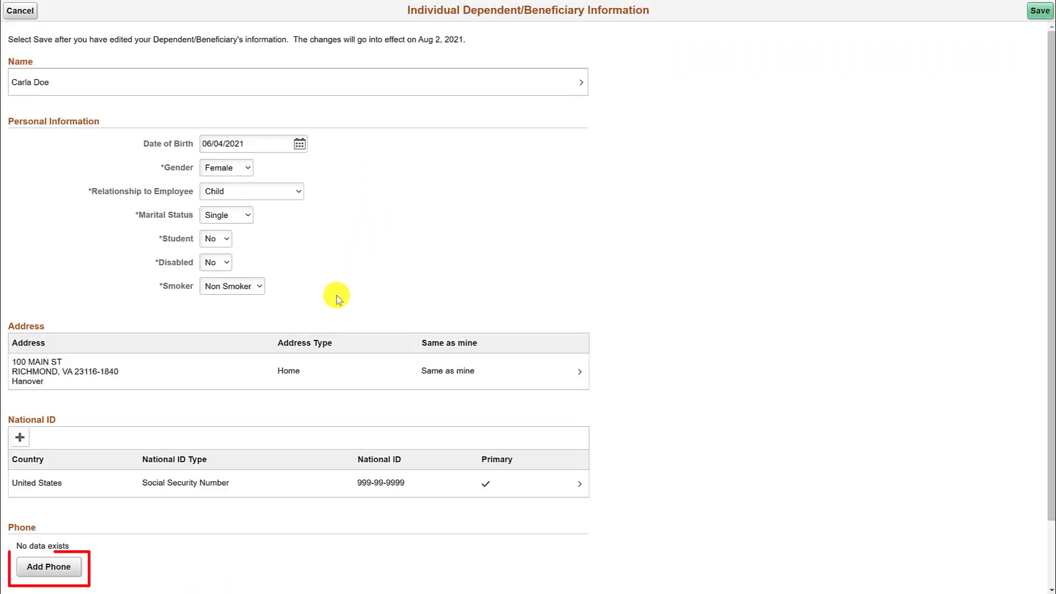
mouse_move(113, 516)
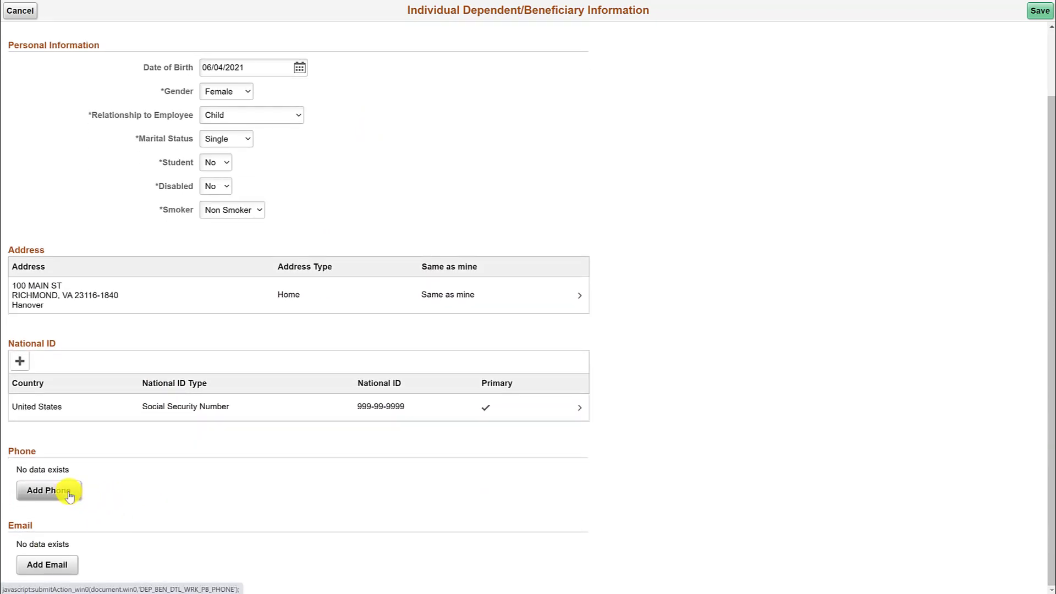
click(49, 489)
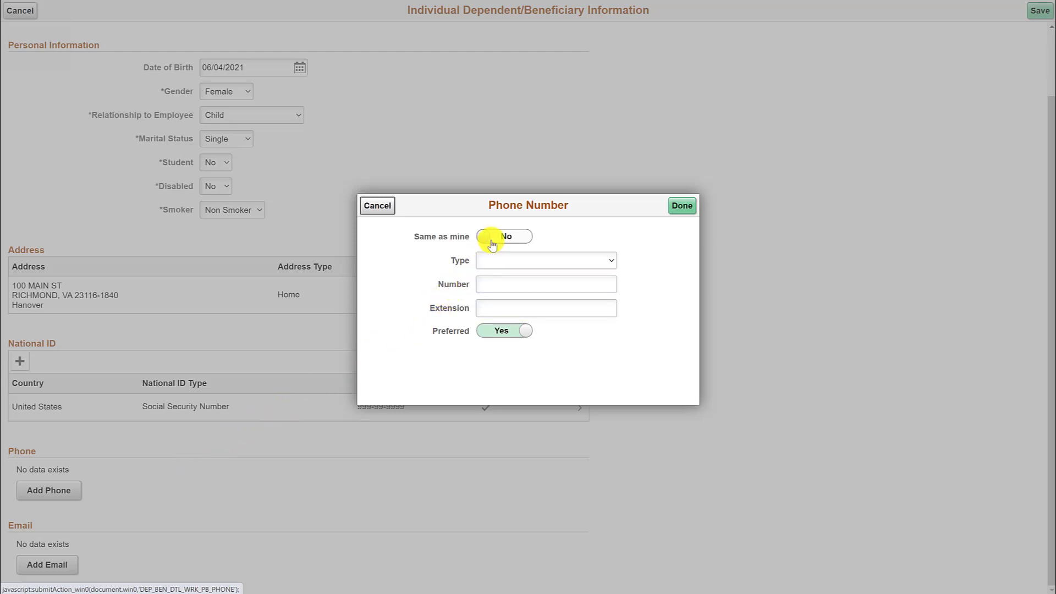
click(504, 236)
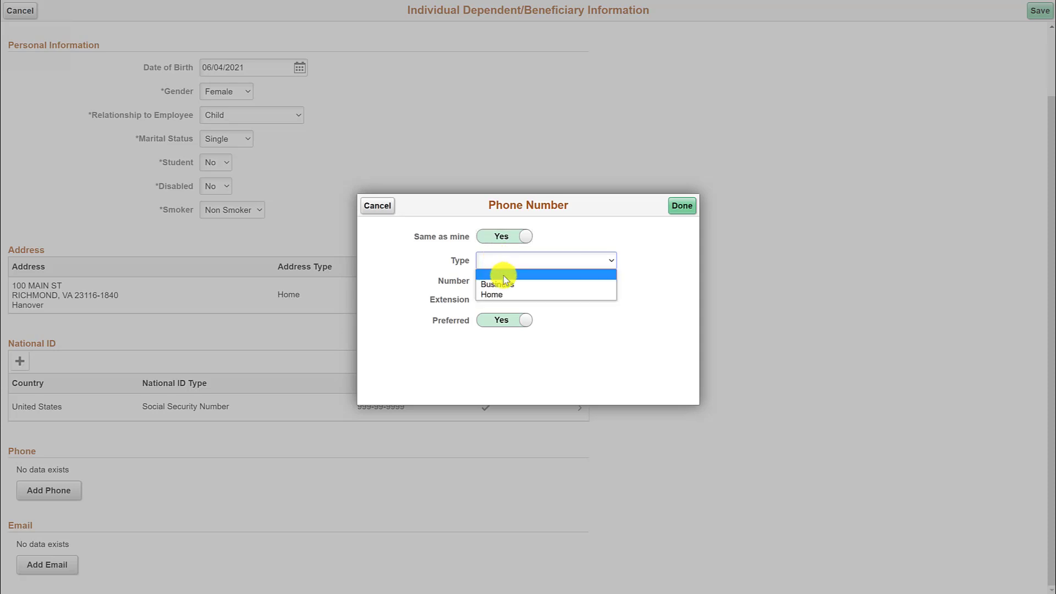
click(492, 294)
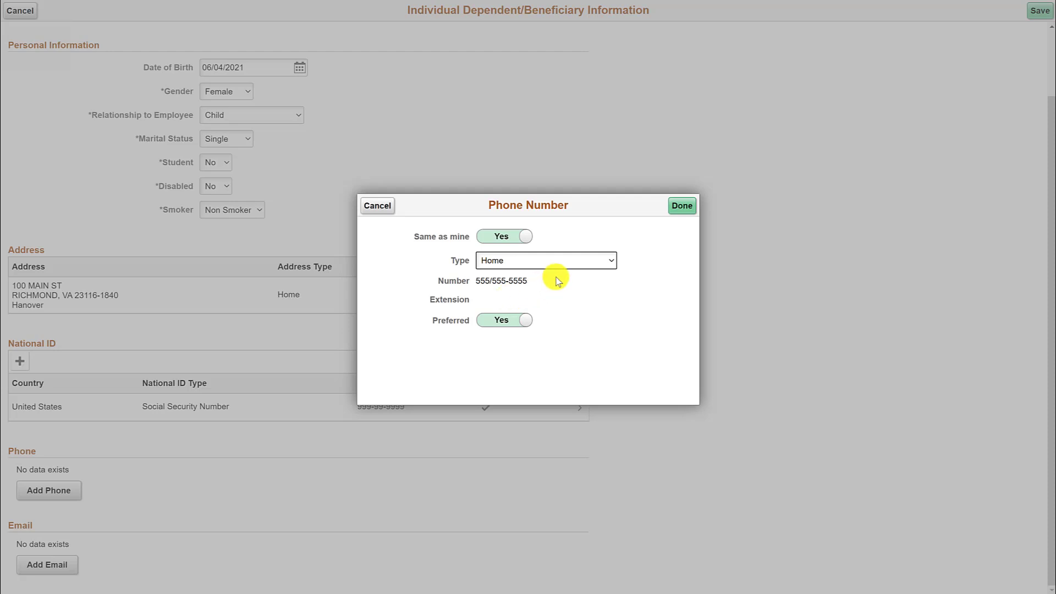
click(681, 205)
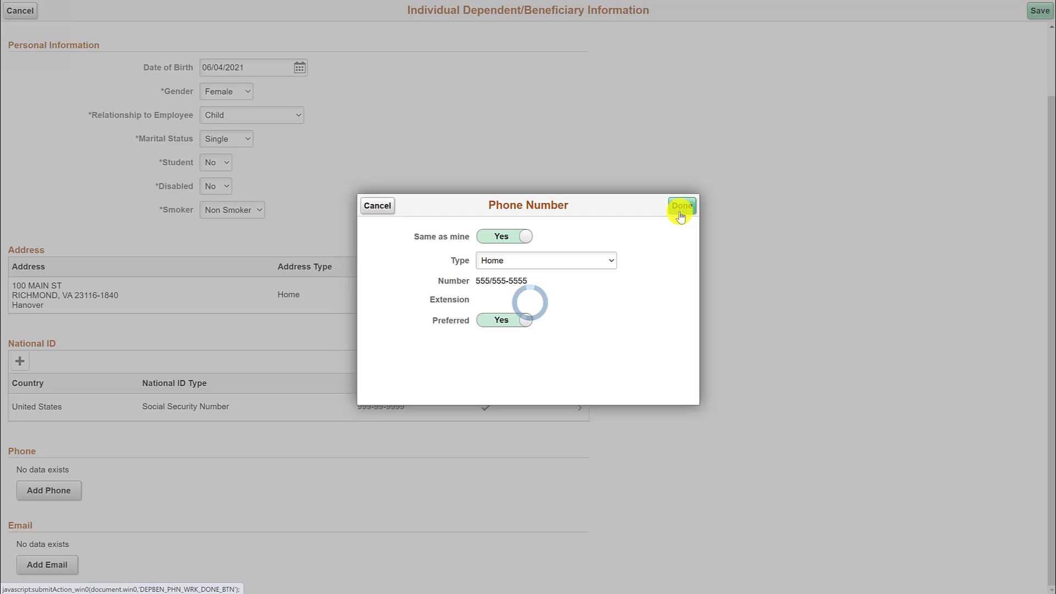
click(681, 206)
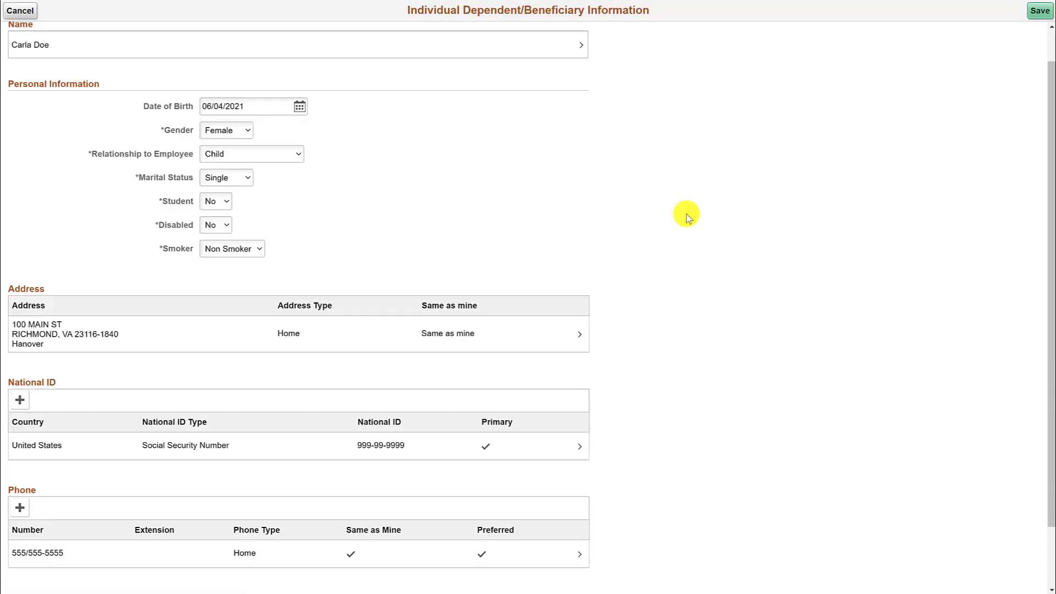
mouse_move(907, 101)
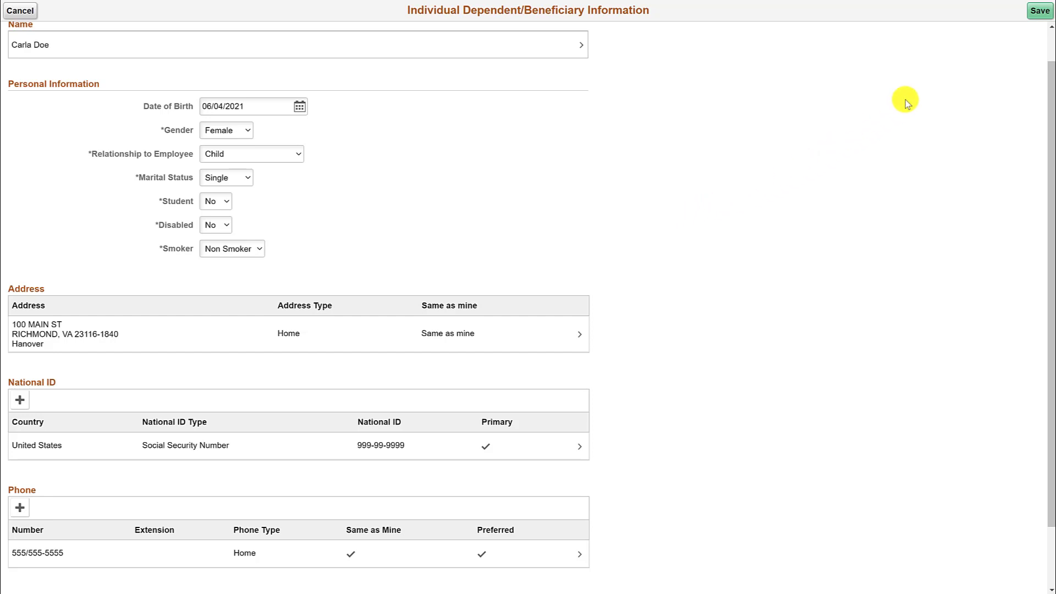
- Save the dependent record and view Benefits Enrollment, which shows no open enrollment
click(1039, 10)
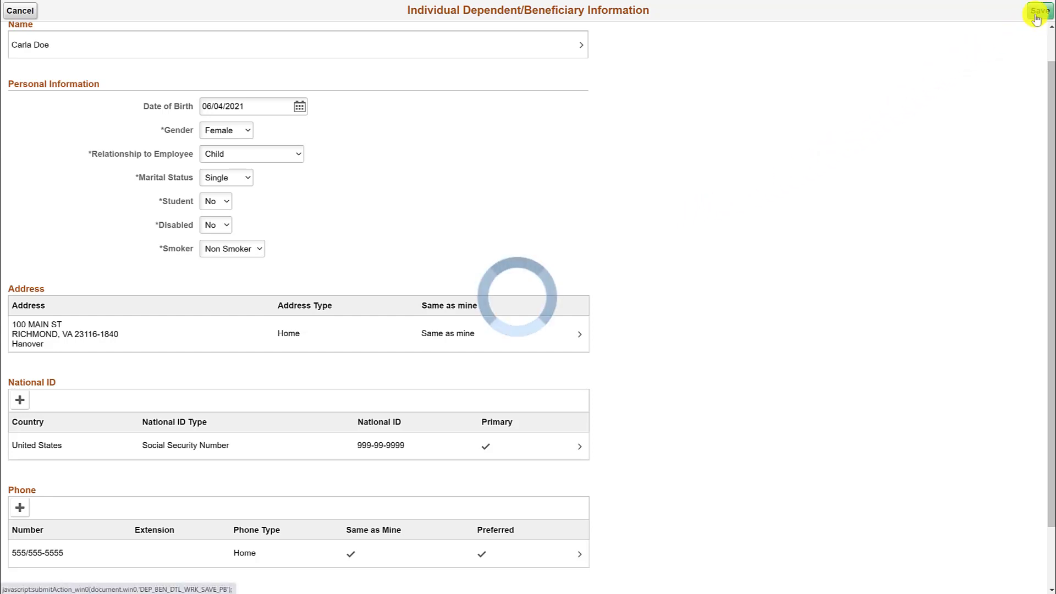
click(1039, 9)
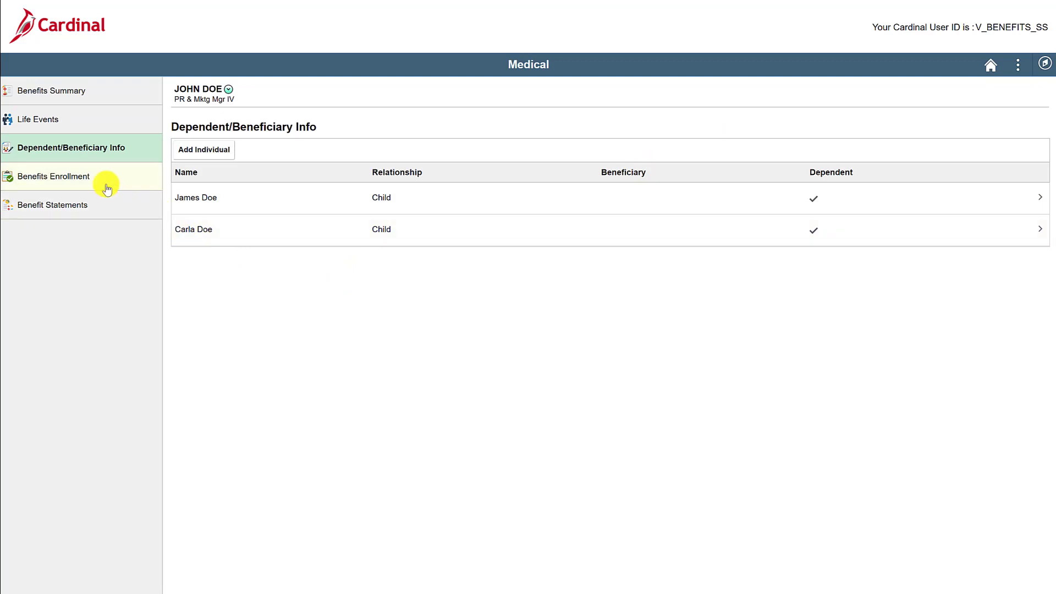
click(57, 176)
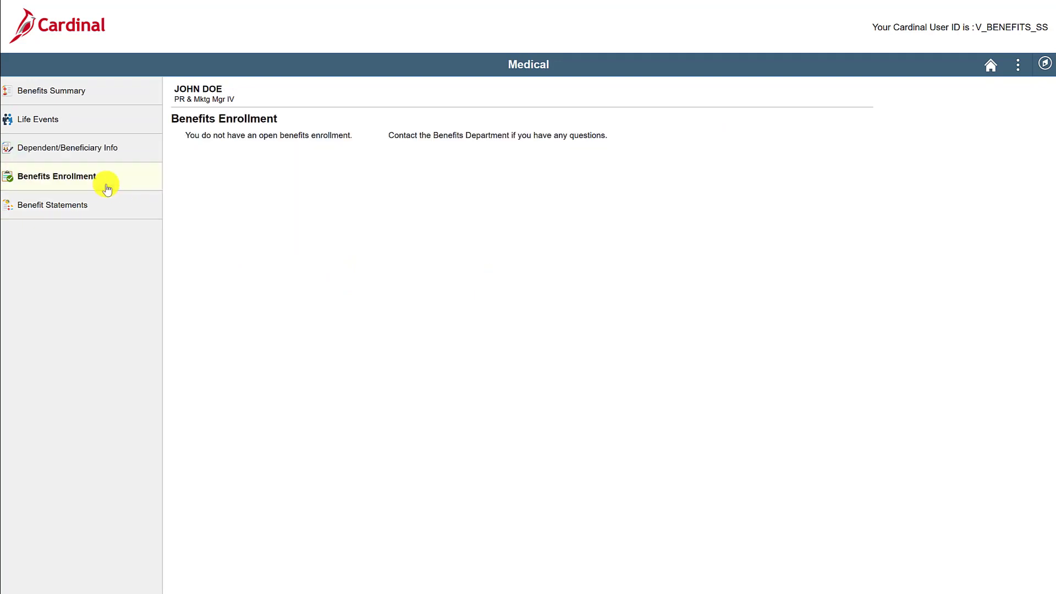
click(57, 176)
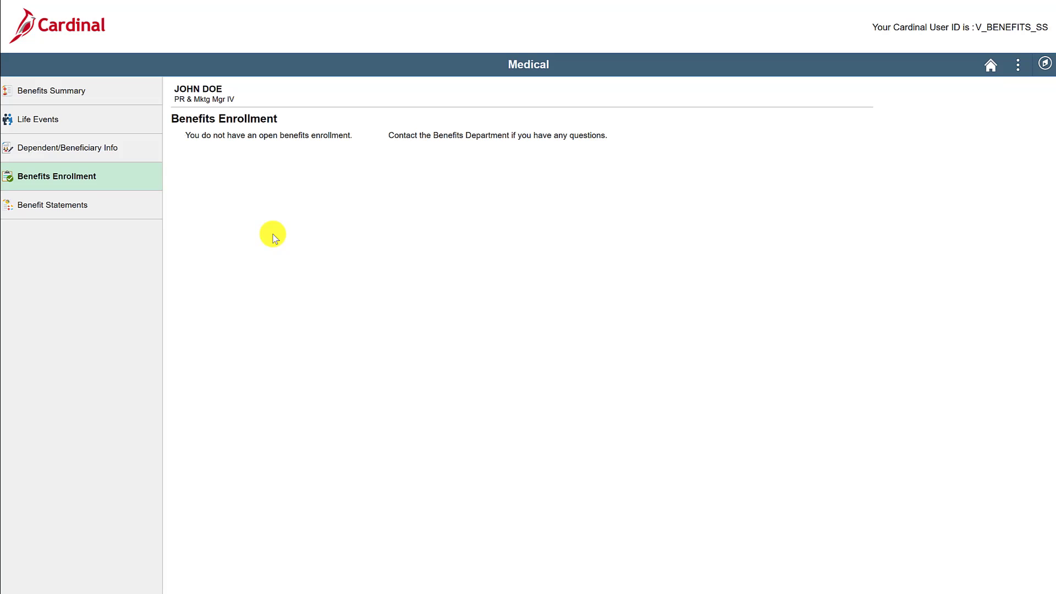
mouse_move(116, 210)
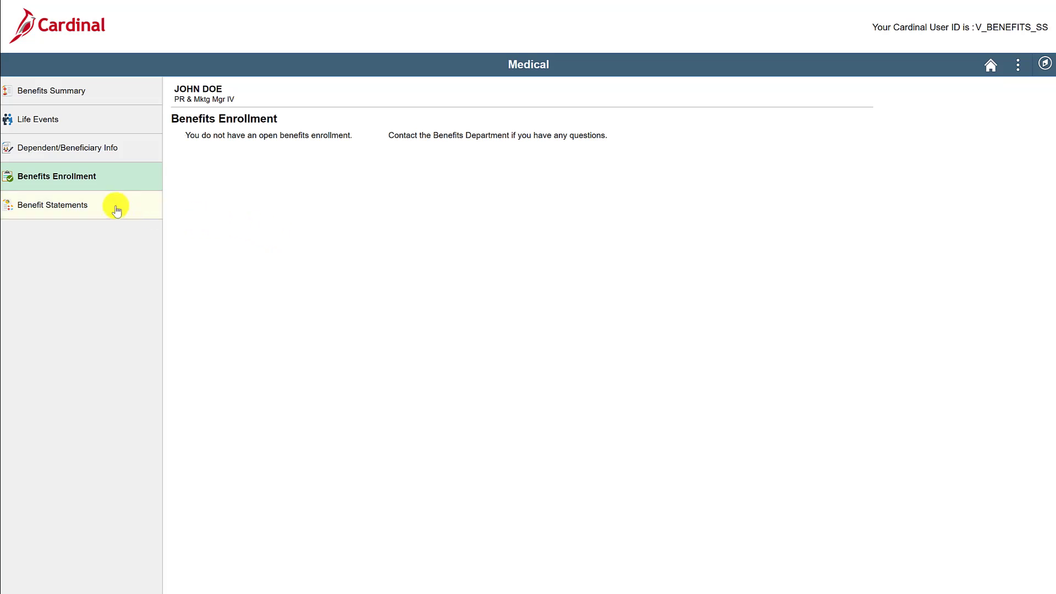
- Filter Benefit Statements to Confirmation Statement, expand the 06/24/2021 statement fully, then close it
click(53, 205)
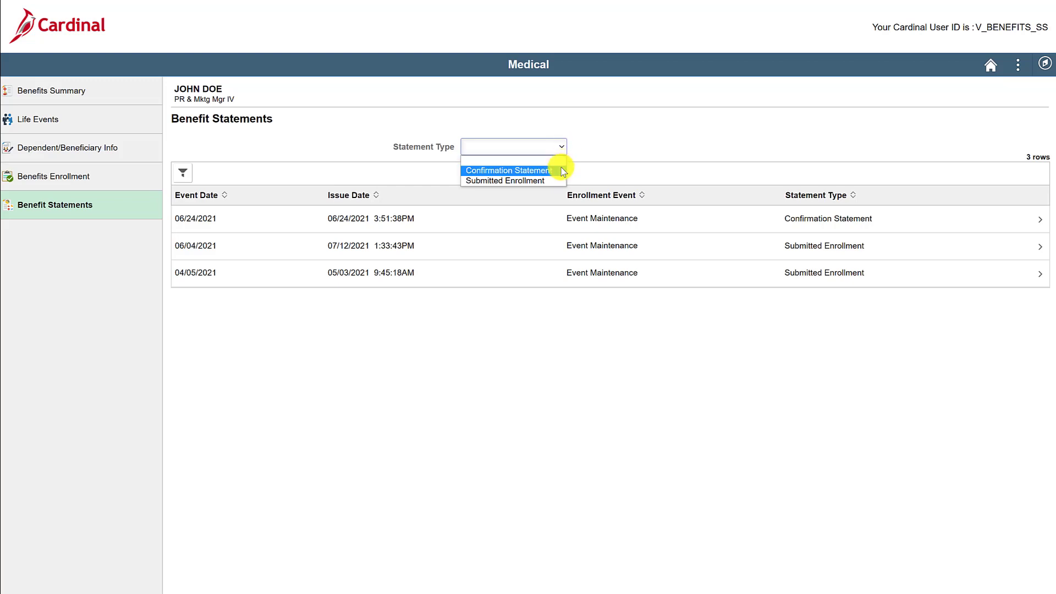
click(505, 171)
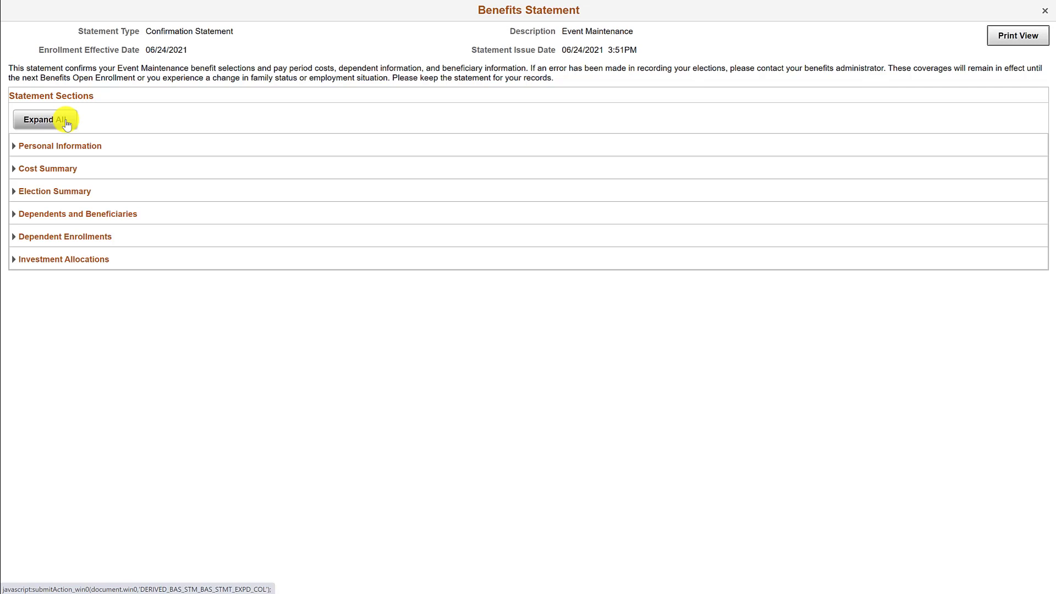
click(44, 119)
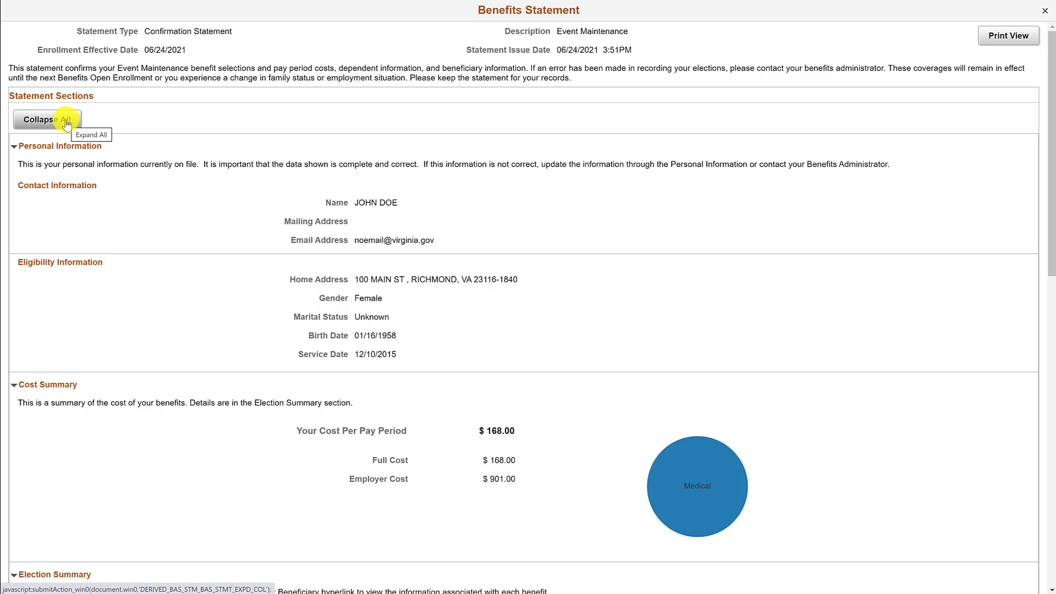
mouse_move(204, 133)
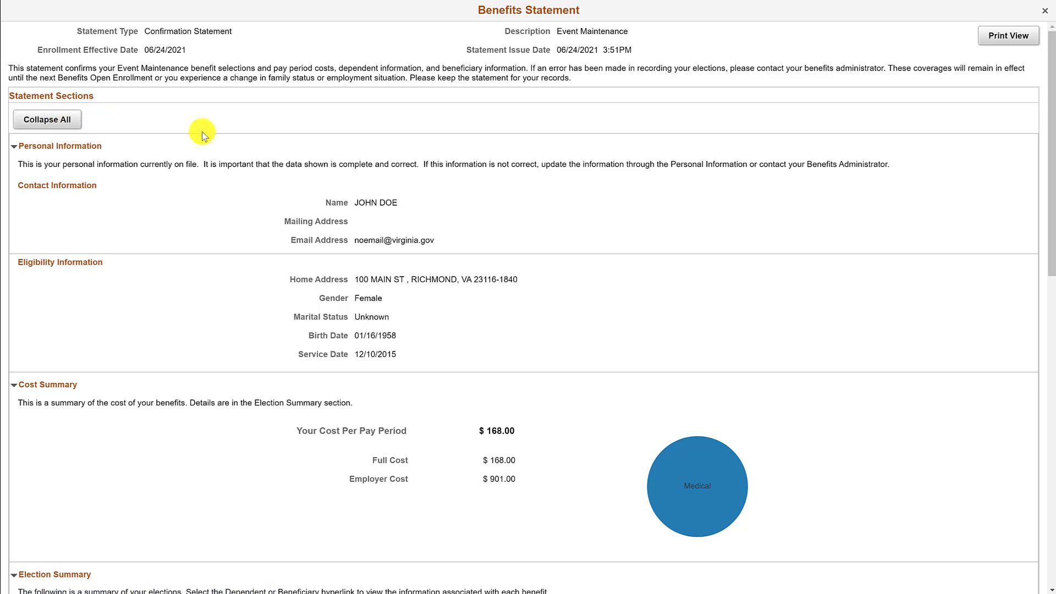
mouse_move(657, 86)
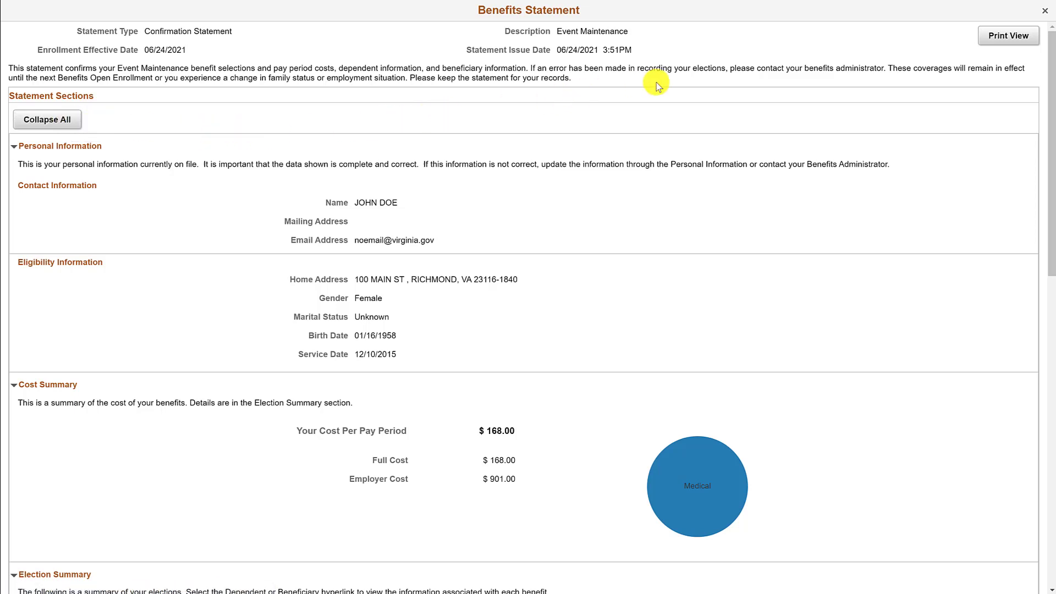
click(1045, 10)
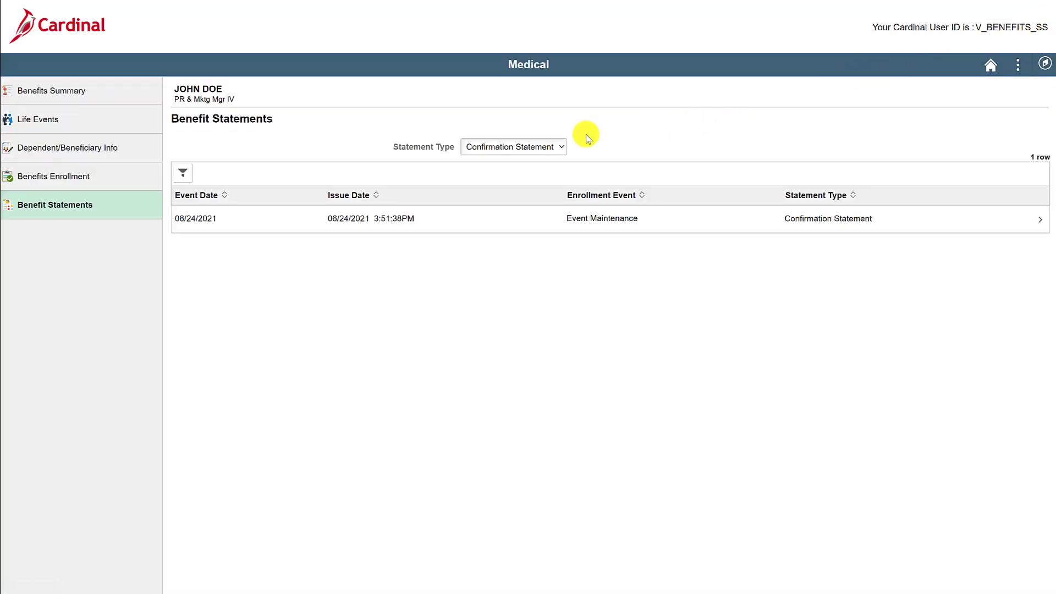
- Filter to Submitted Enrollment, expand the statement fully and request its Print View
click(513, 146)
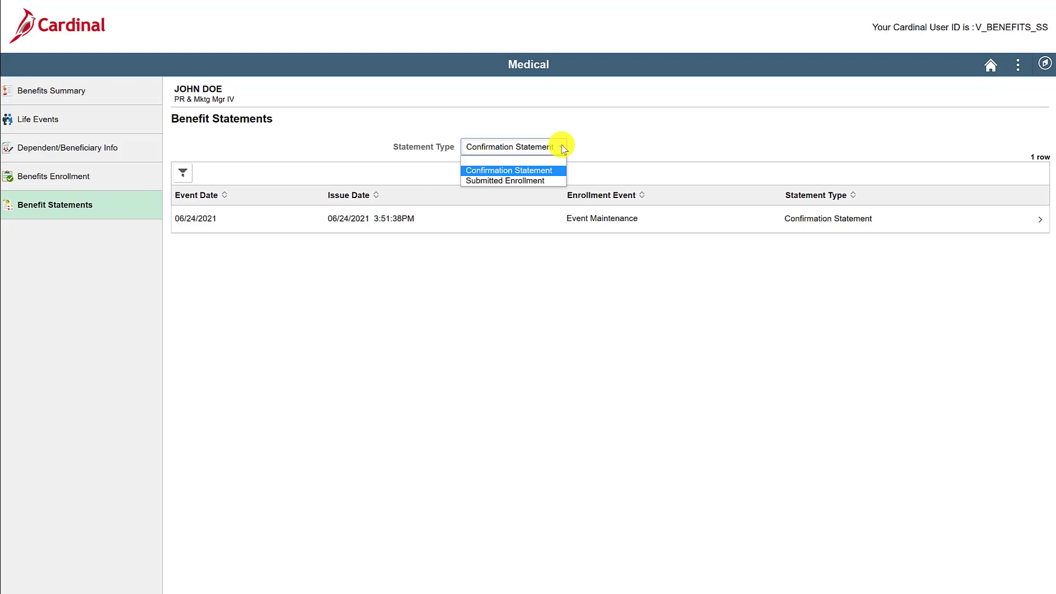
click(502, 181)
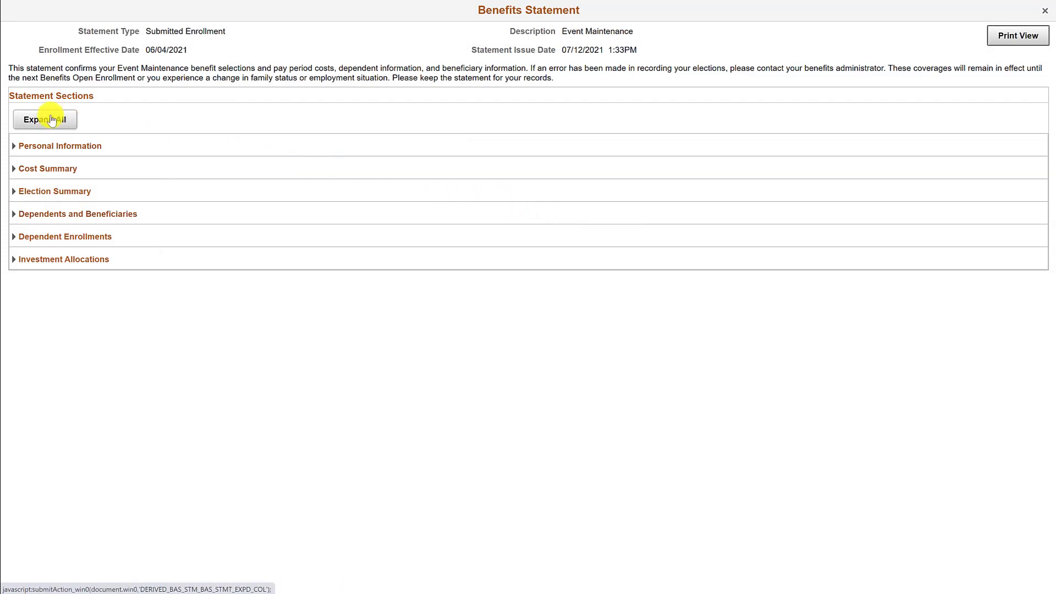
click(45, 119)
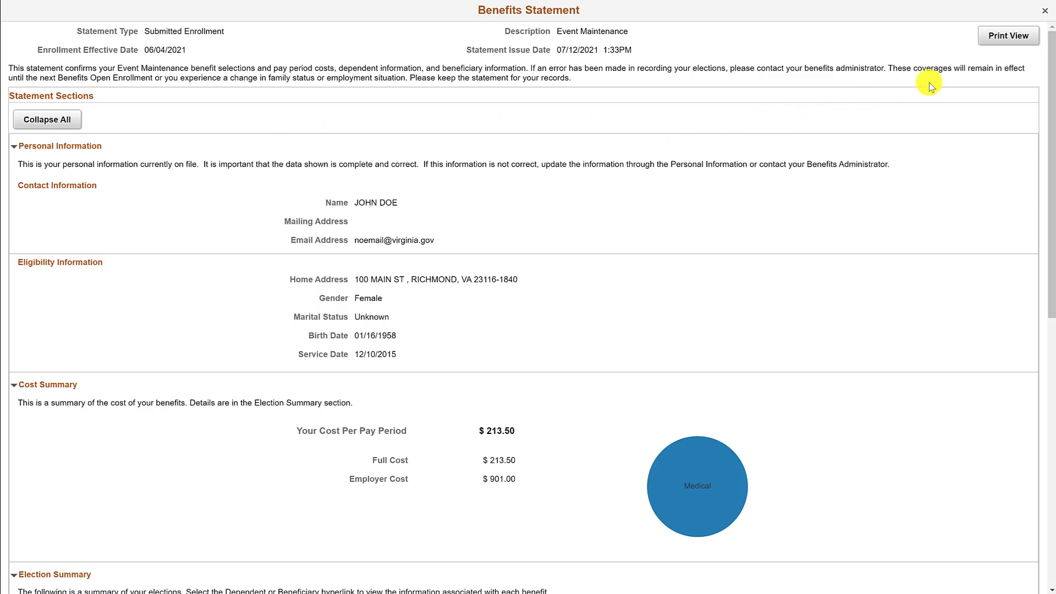
click(1007, 36)
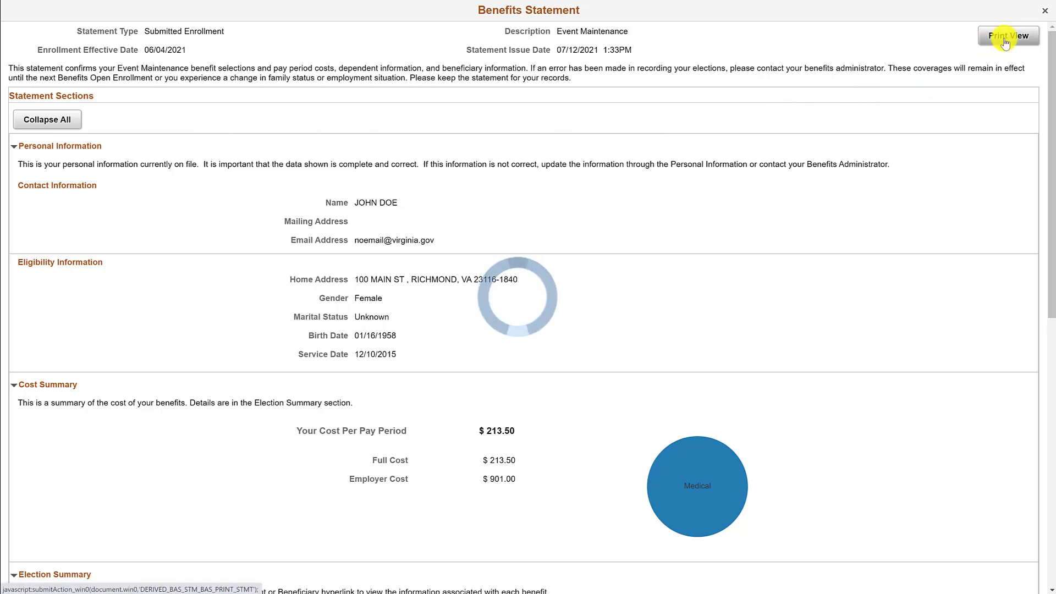
- Close the statement window to return to the two Submitted Enrollment statements
click(1008, 36)
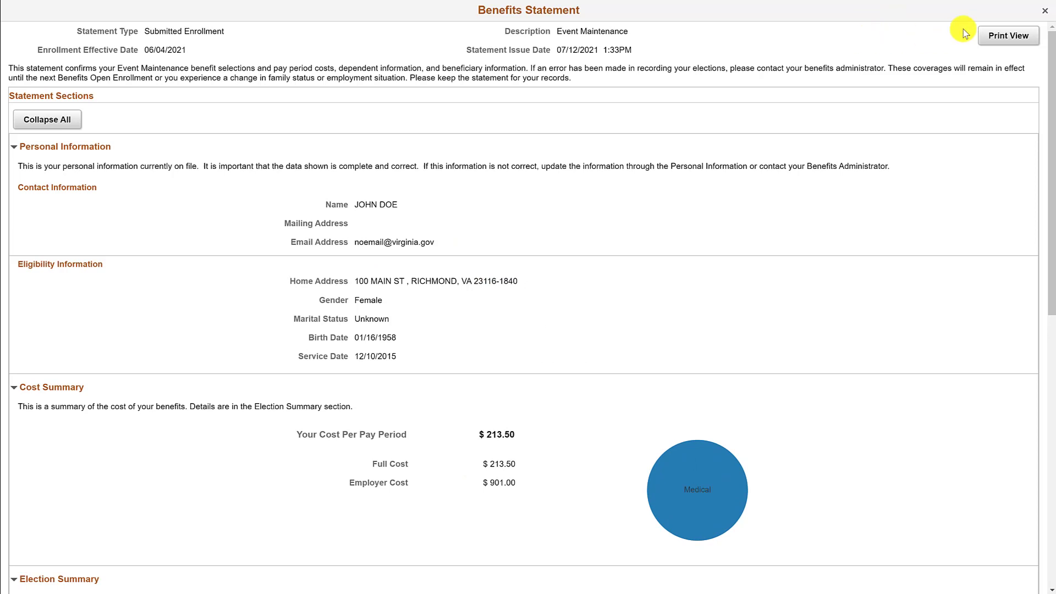
click(1048, 11)
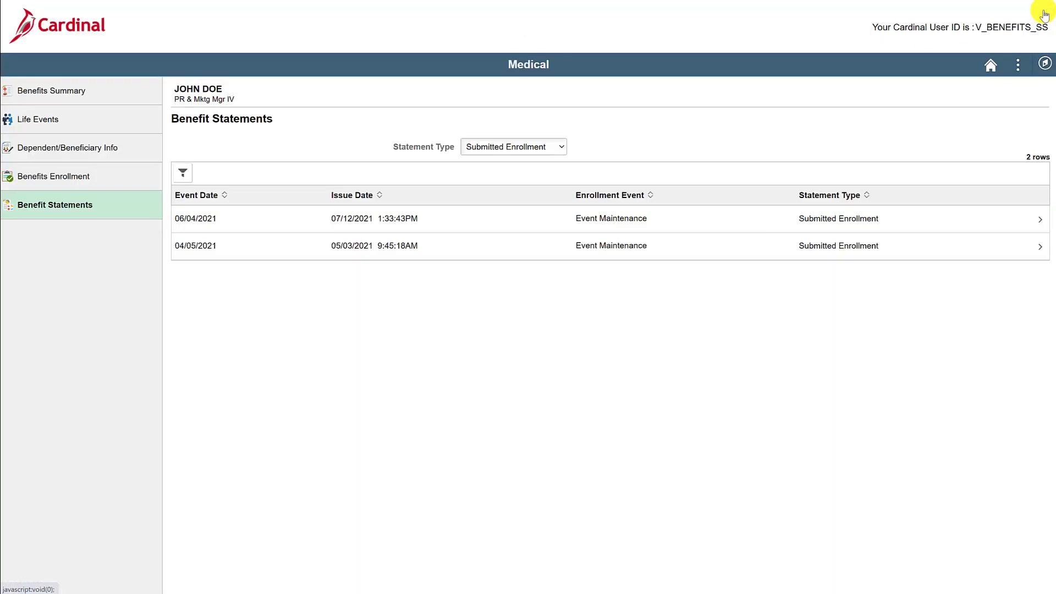